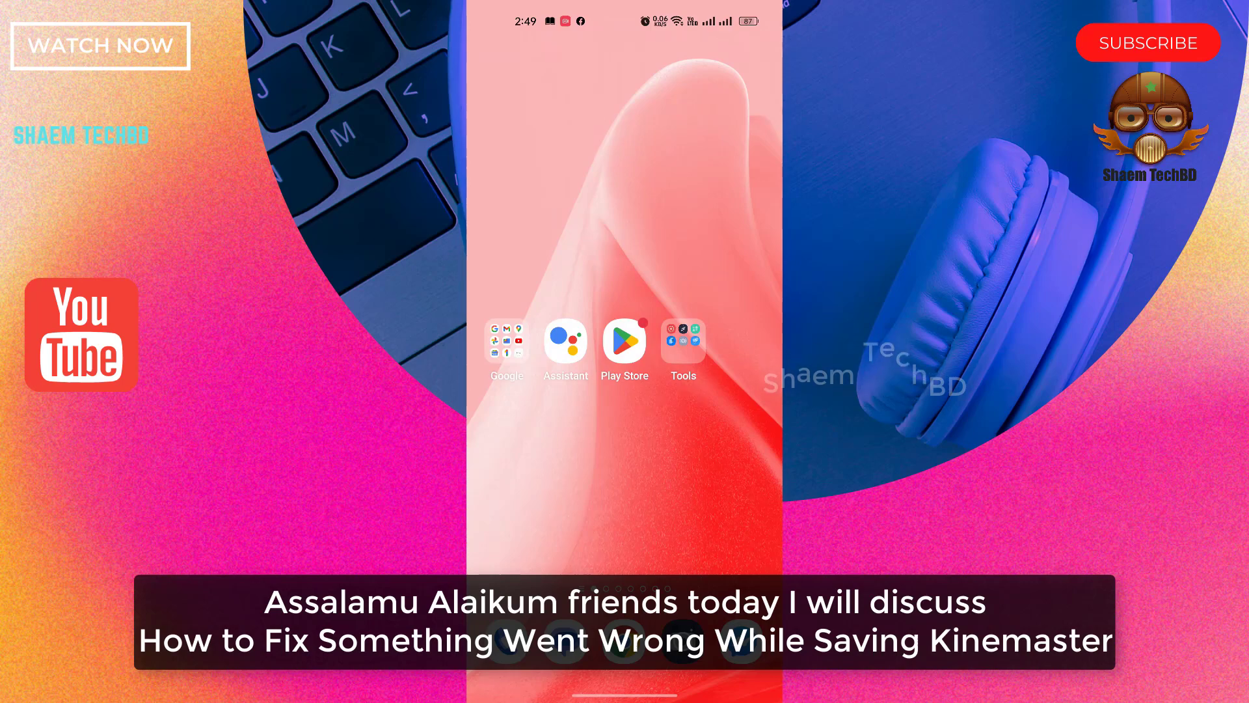
Step: Scroll the app drawer to KineMaster and launch it
scroll(up, 3)
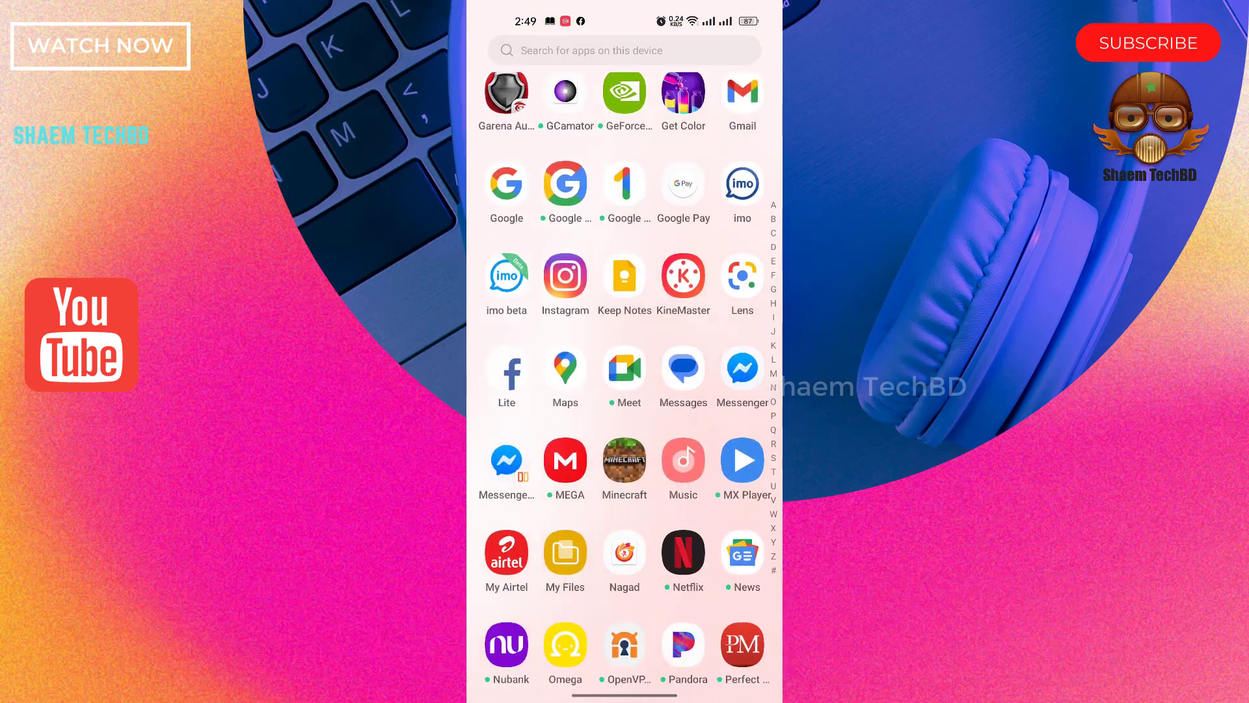
scroll(up, 3)
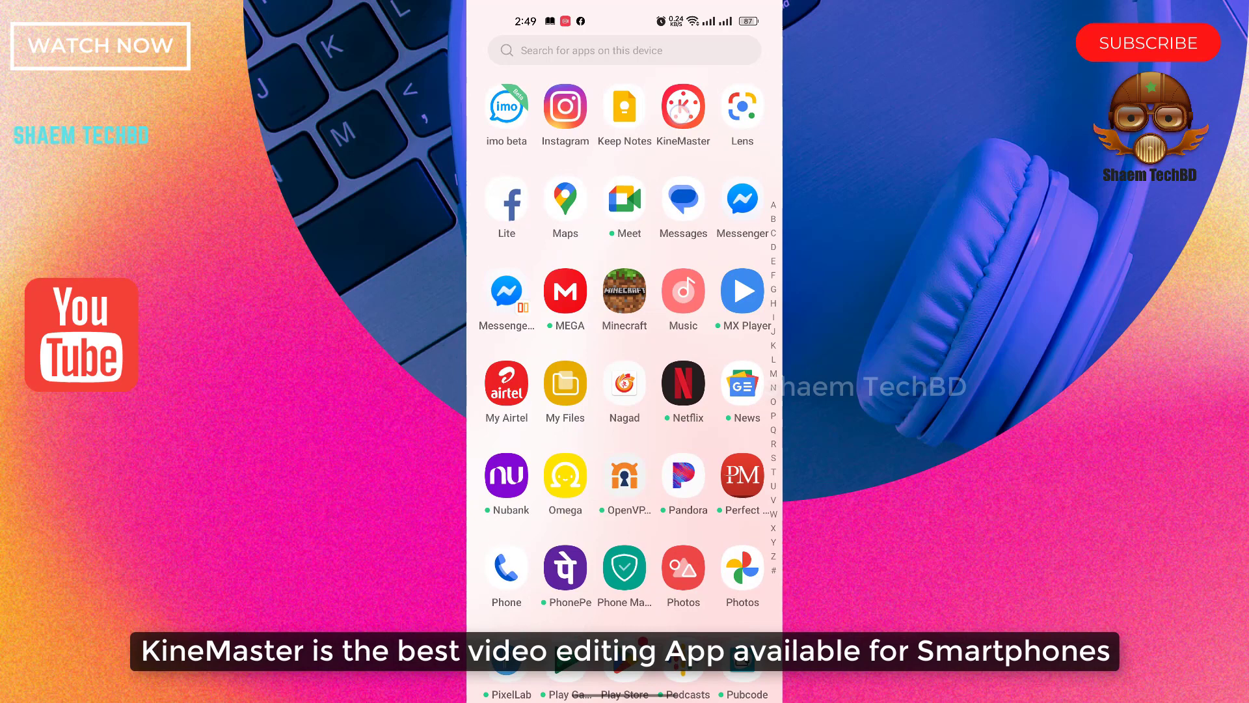
click(683, 106)
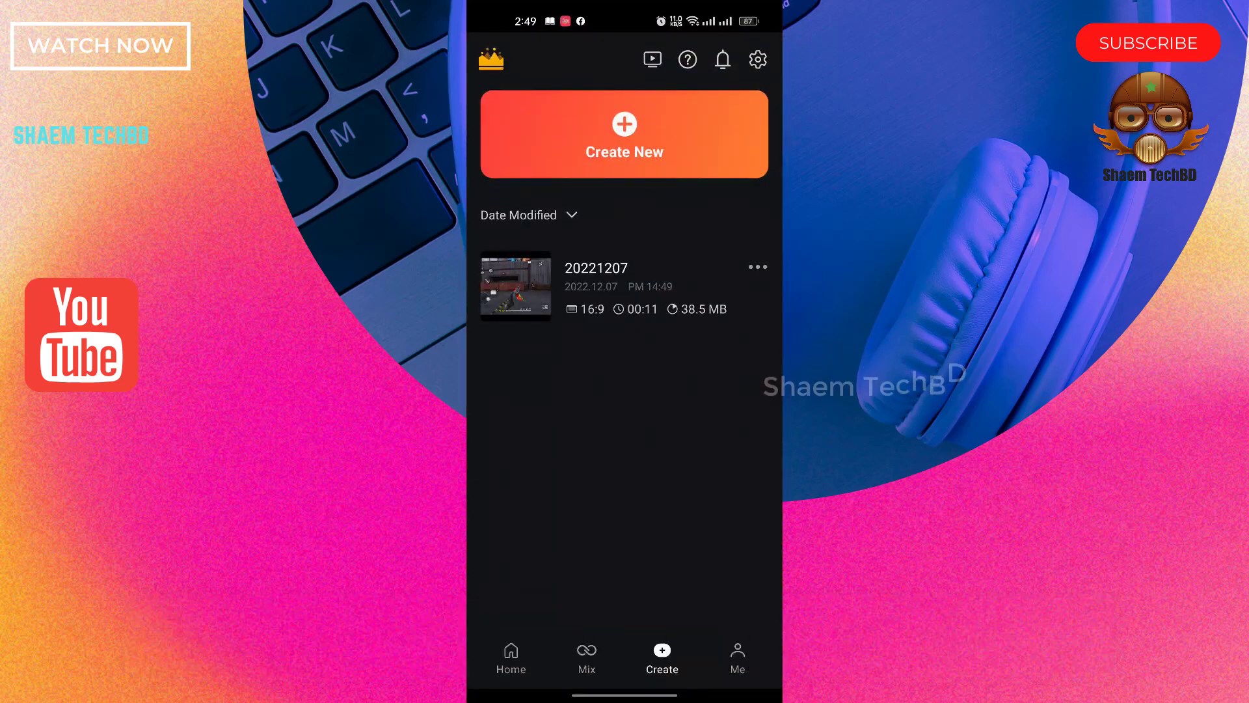
Step: Visit KineMaster's settings screen, then exit back to the app drawer
click(756, 59)
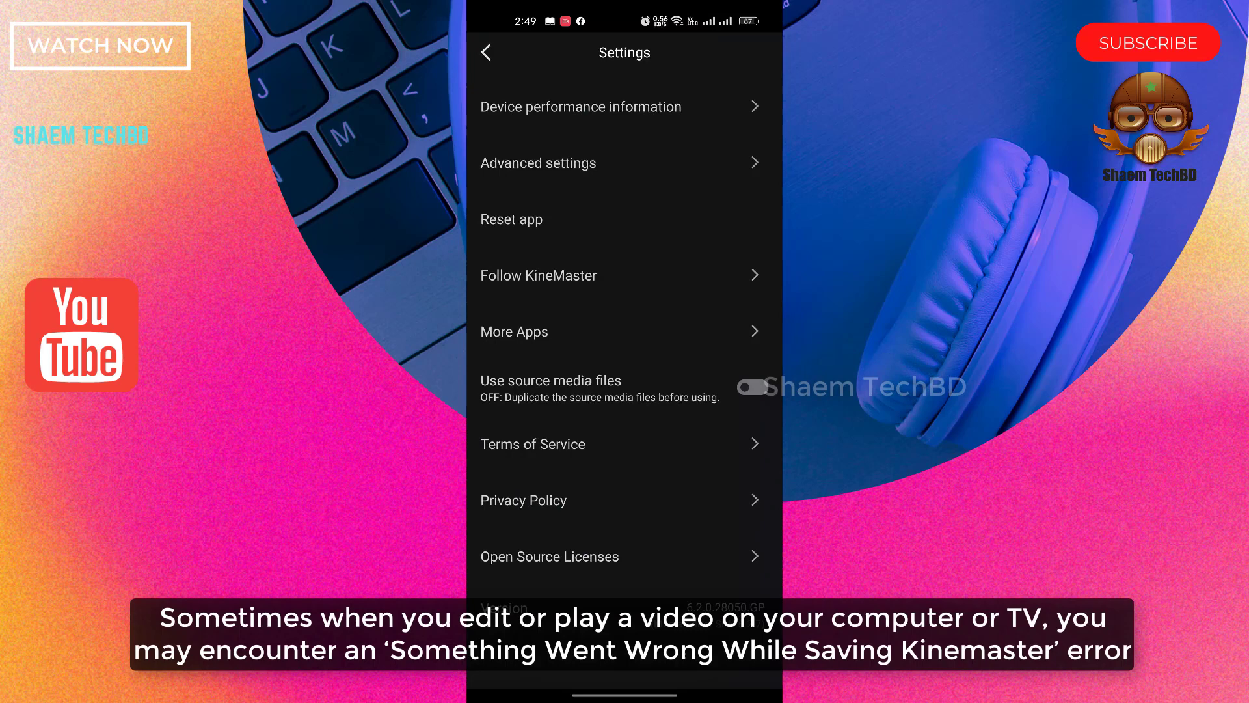
click(537, 163)
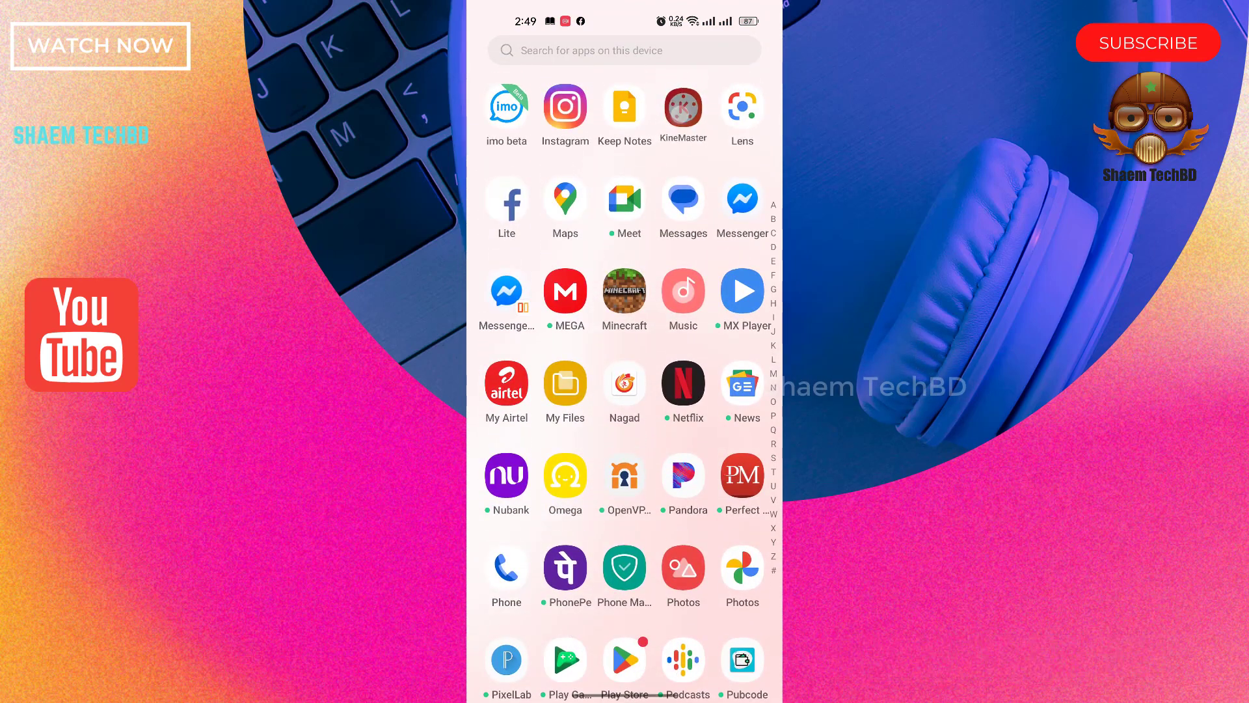
Step: Relaunch KineMaster and bring up its settings screen from the gear icon
click(681, 109)
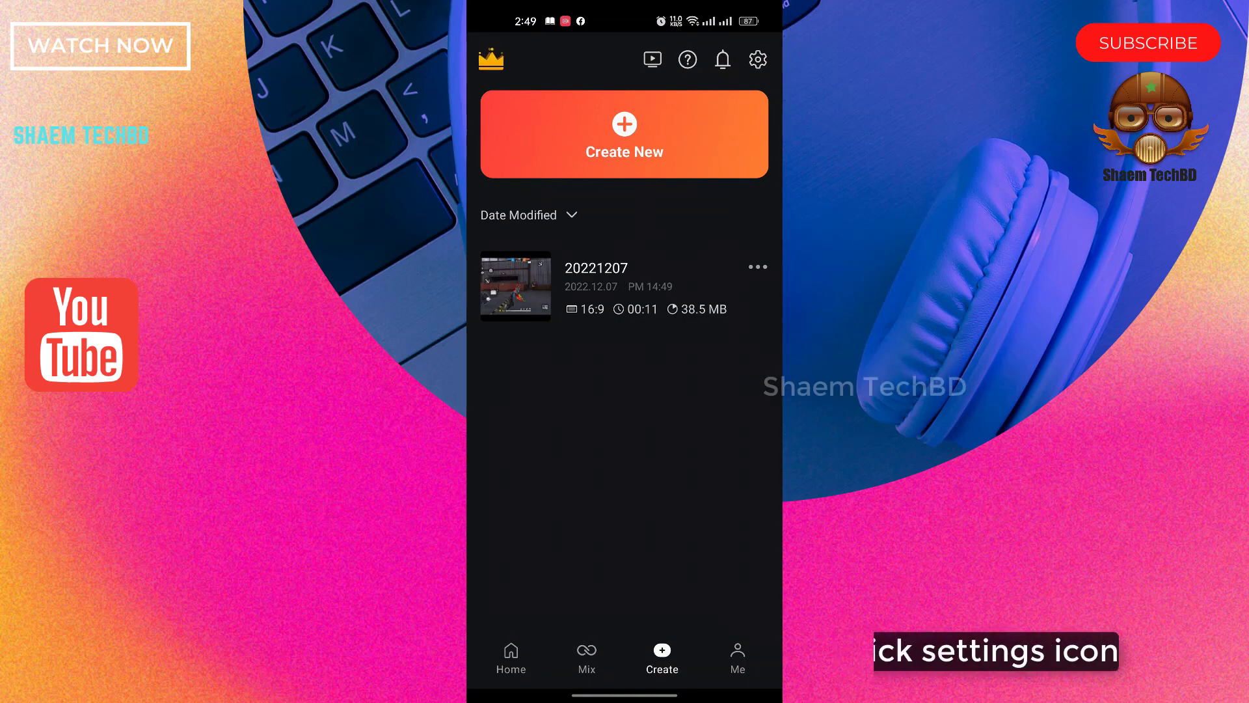
click(756, 58)
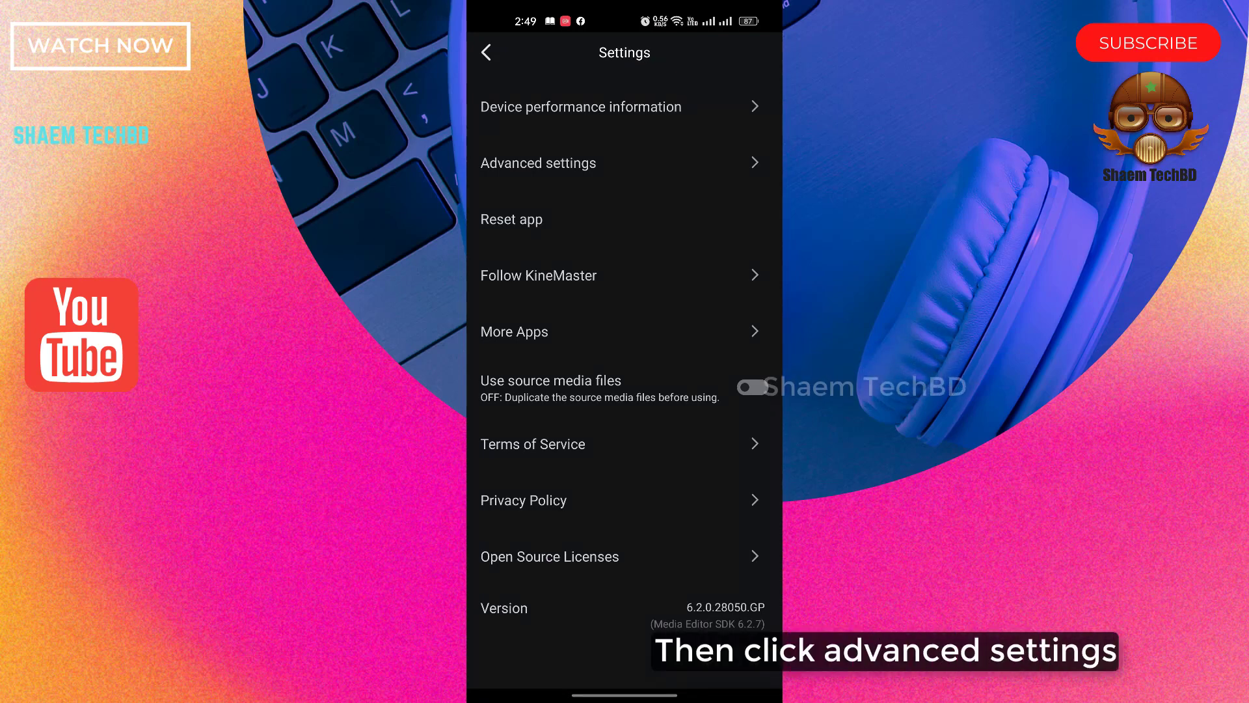
Step: Enable 60 FPS saving, unlimited video layers (confirmed) and full-screen media browser in Advanced settings
click(537, 162)
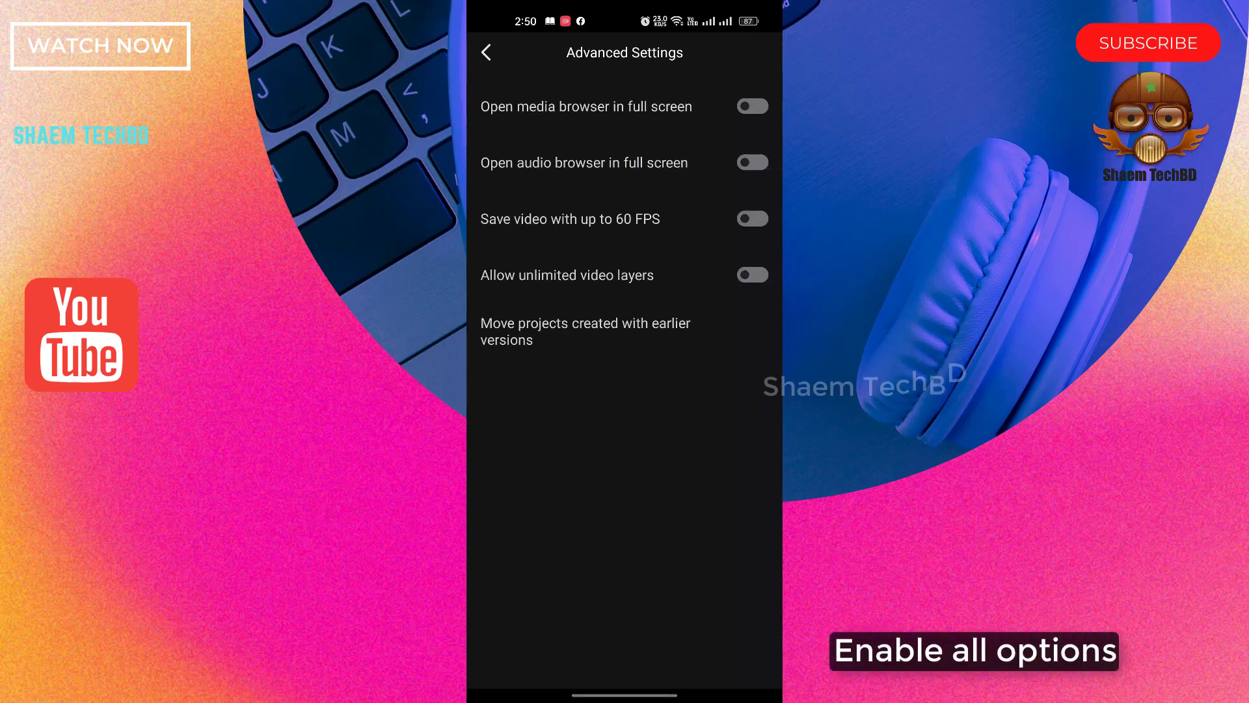
click(750, 219)
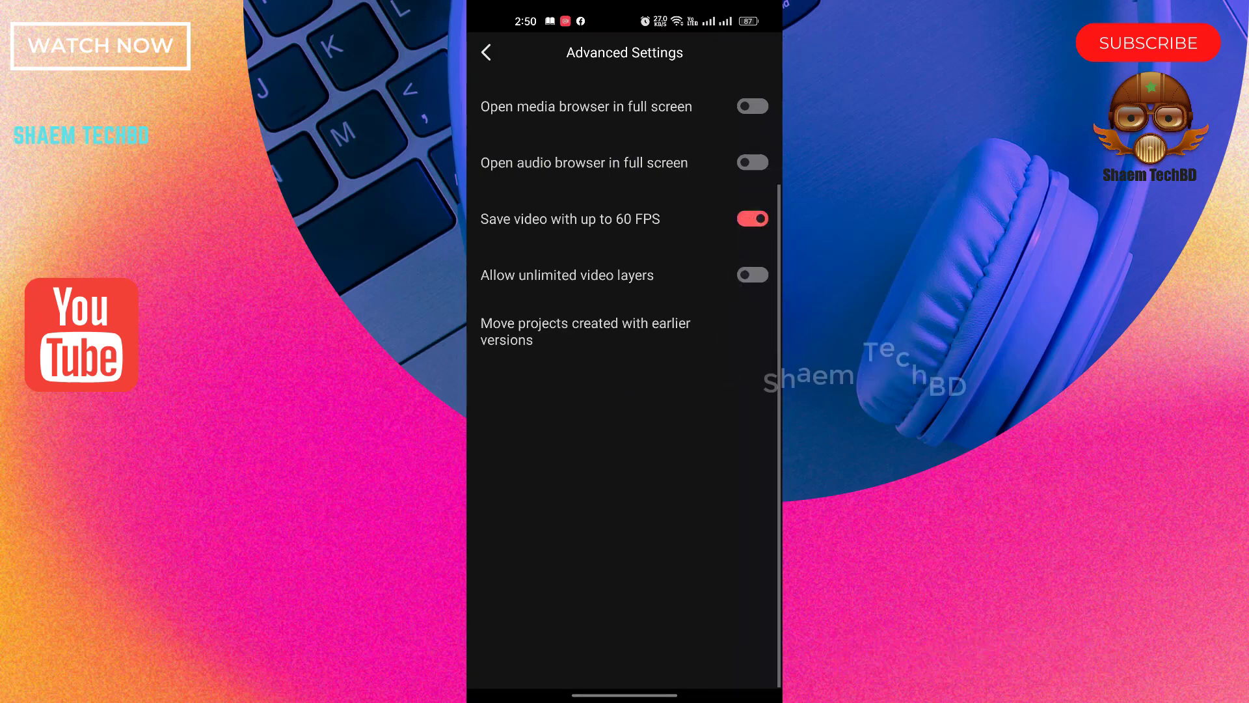
click(751, 275)
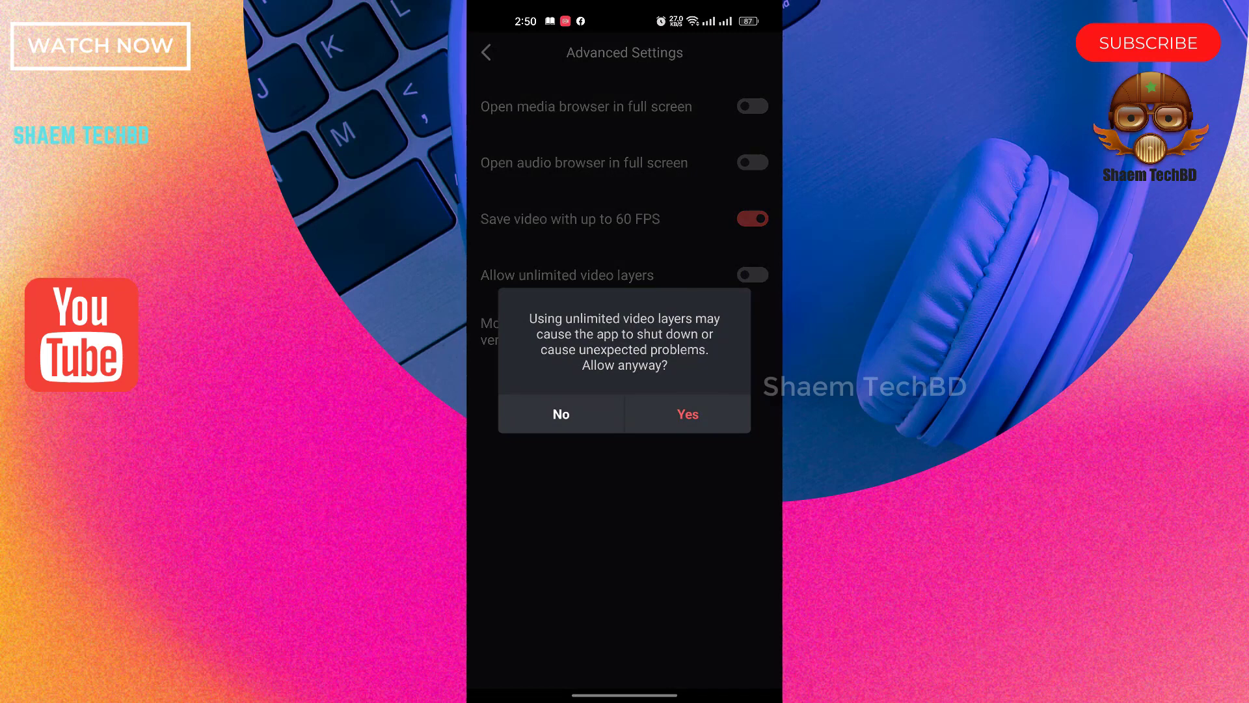
click(685, 414)
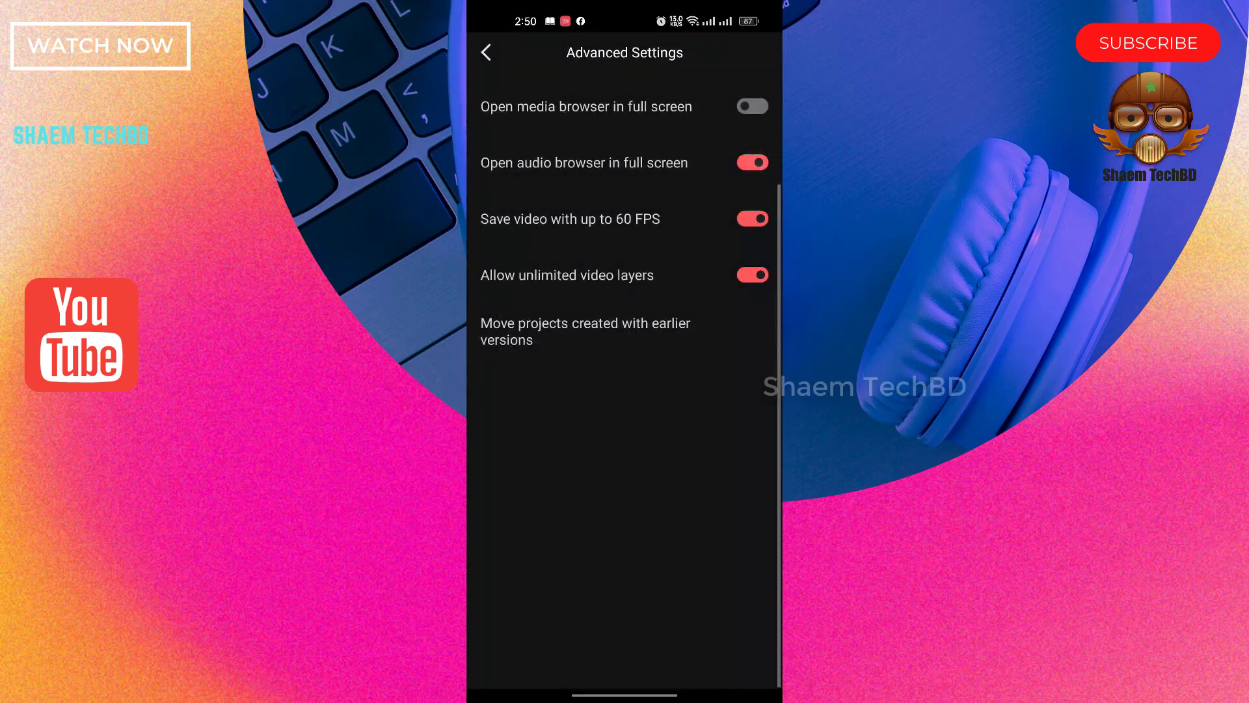
click(749, 105)
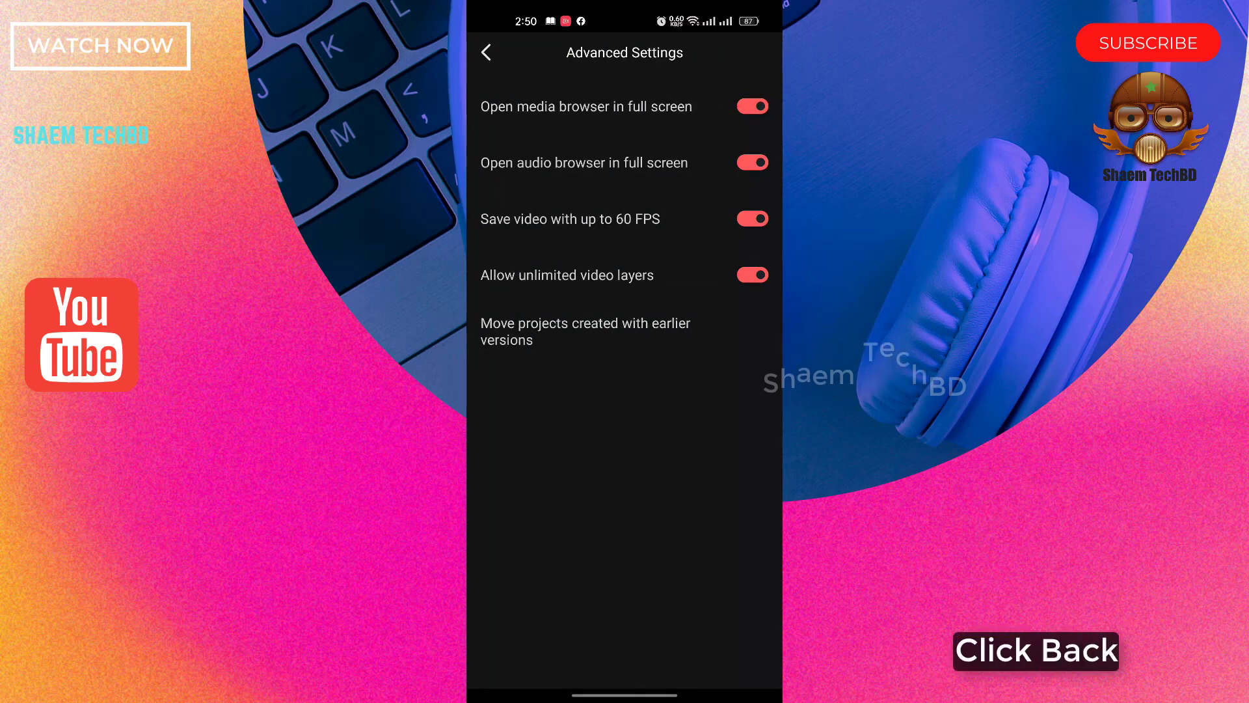
click(485, 52)
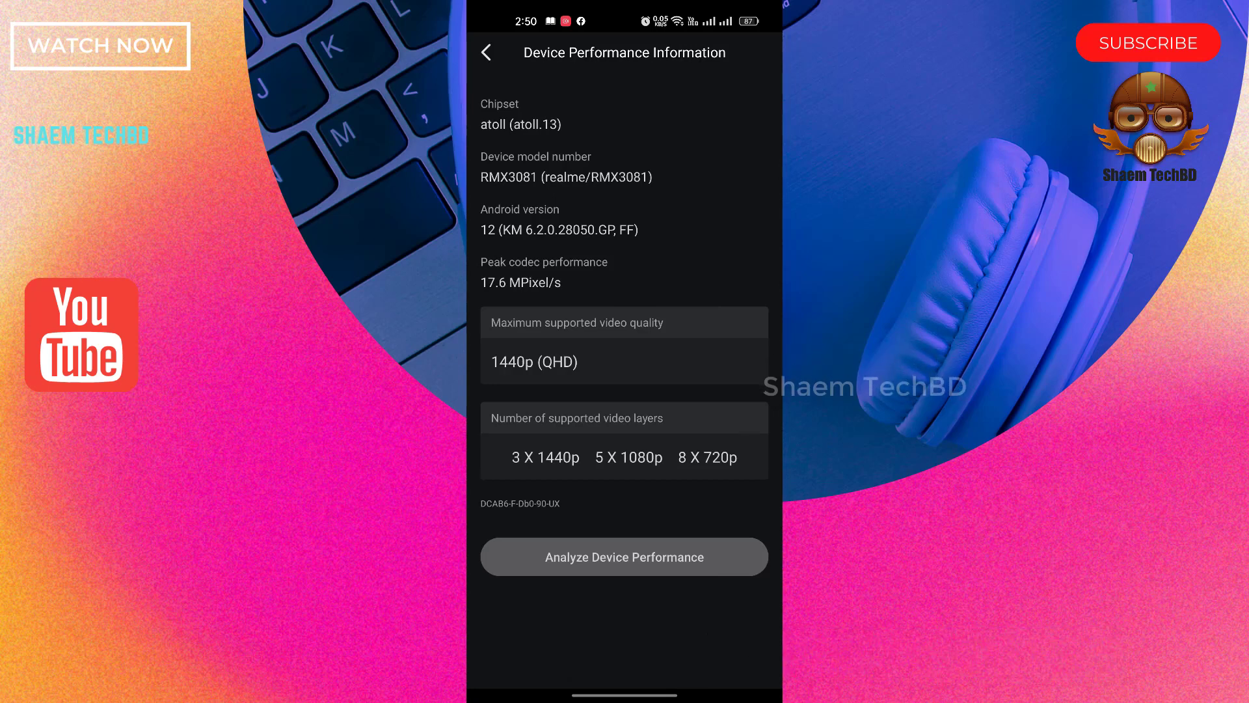
Step: Run Analyze Device Performance and confirm it so the device information refreshes
click(623, 555)
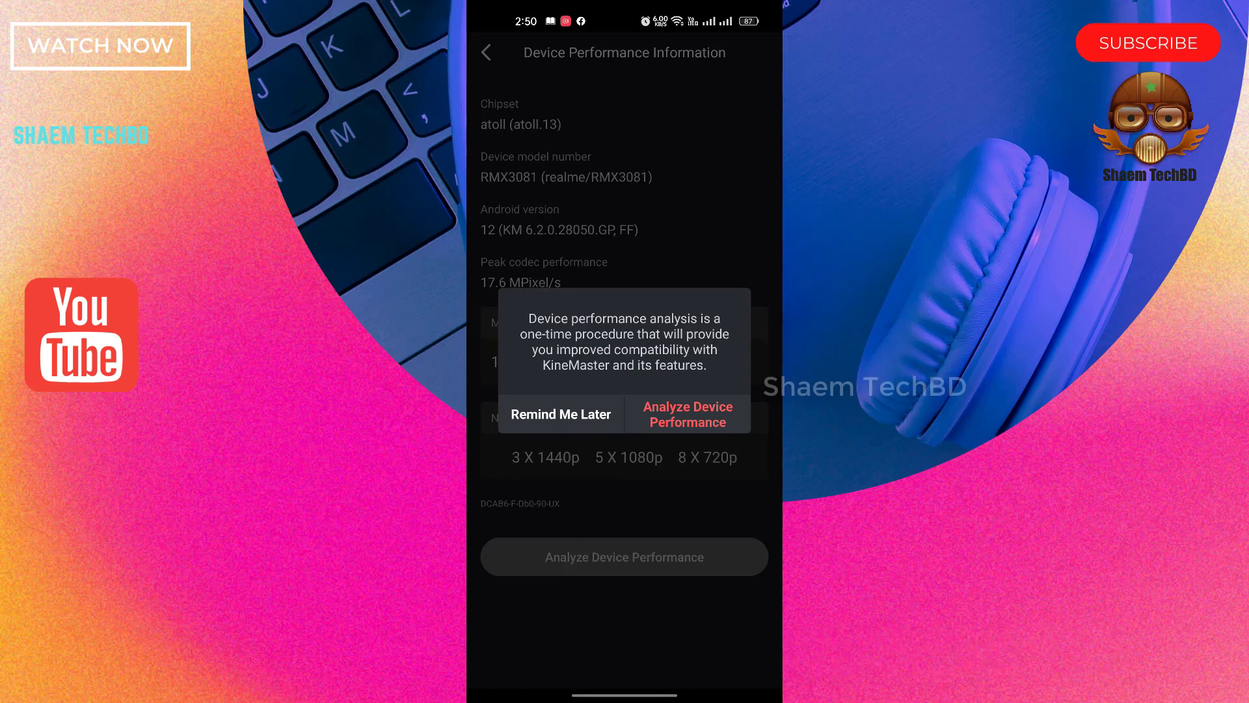
click(687, 414)
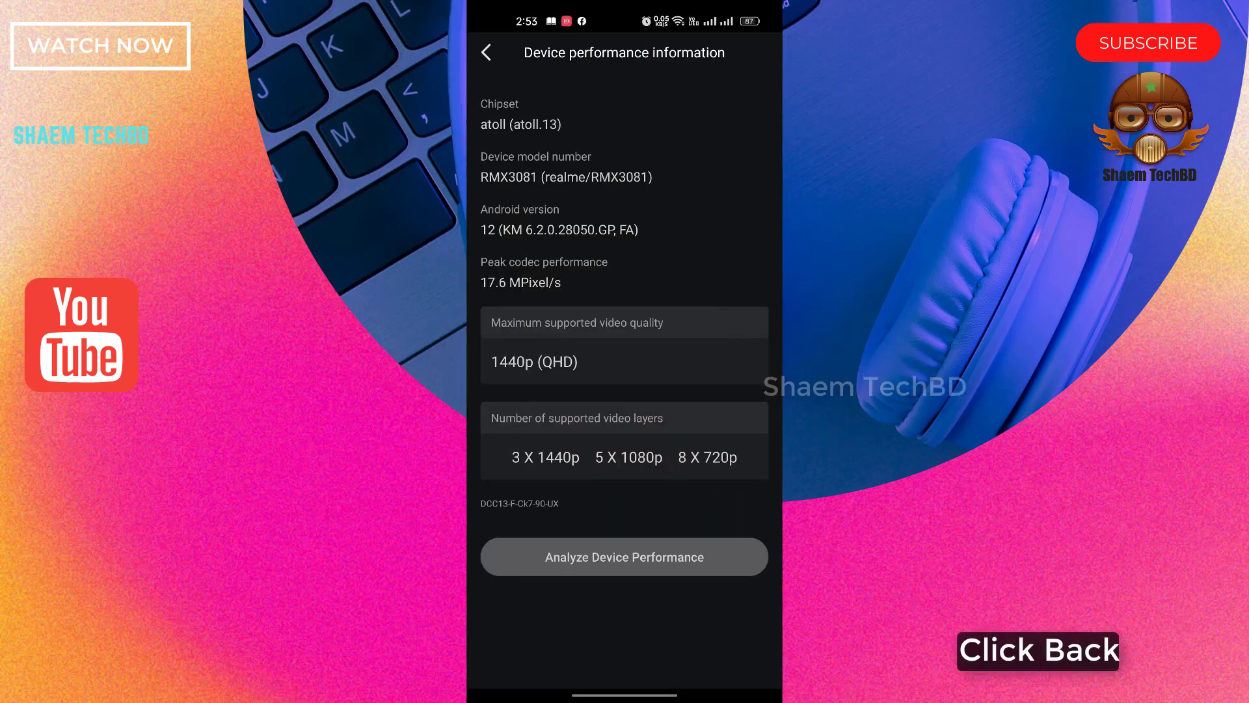
Step: Return to the project list, load the 20221207 project and bring up its export options
click(487, 52)
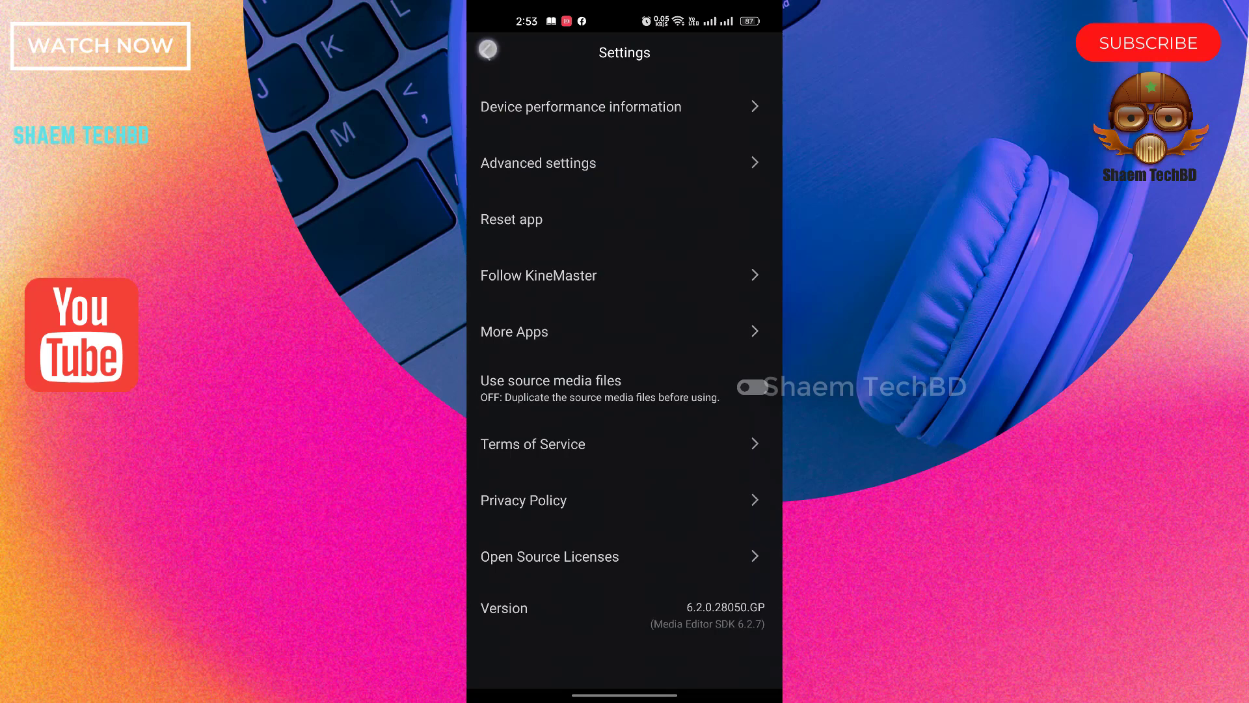
click(486, 50)
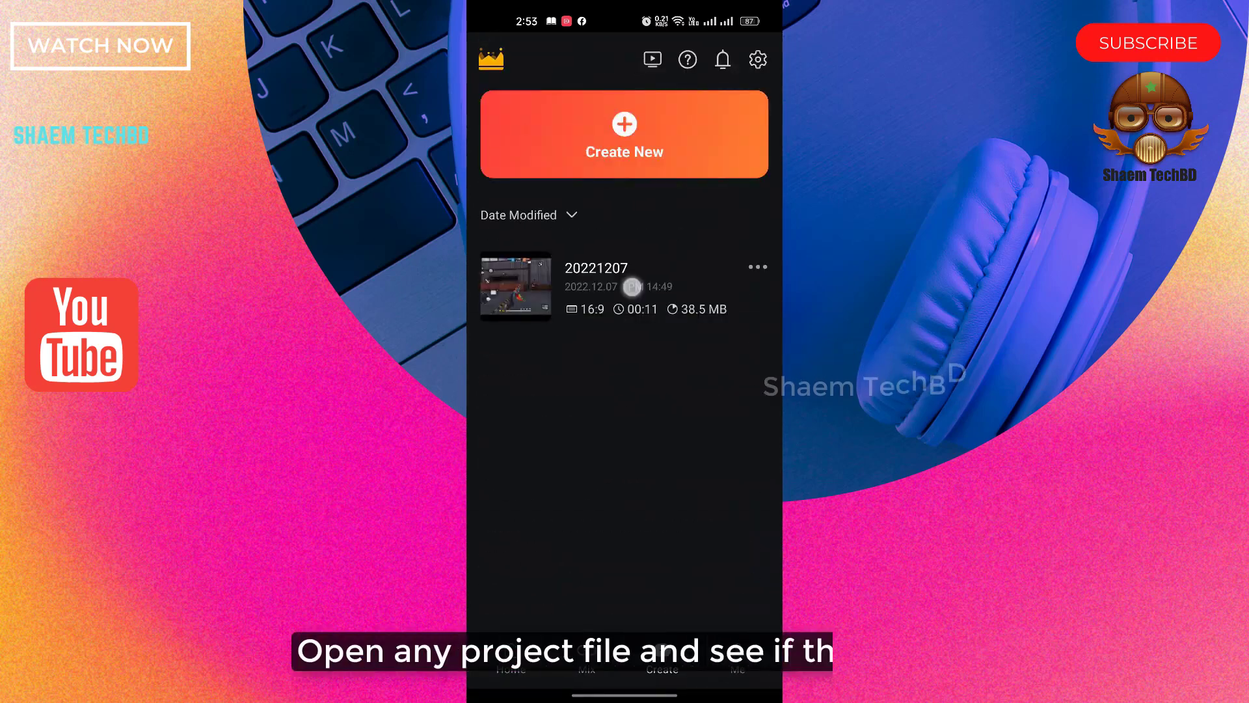
click(514, 285)
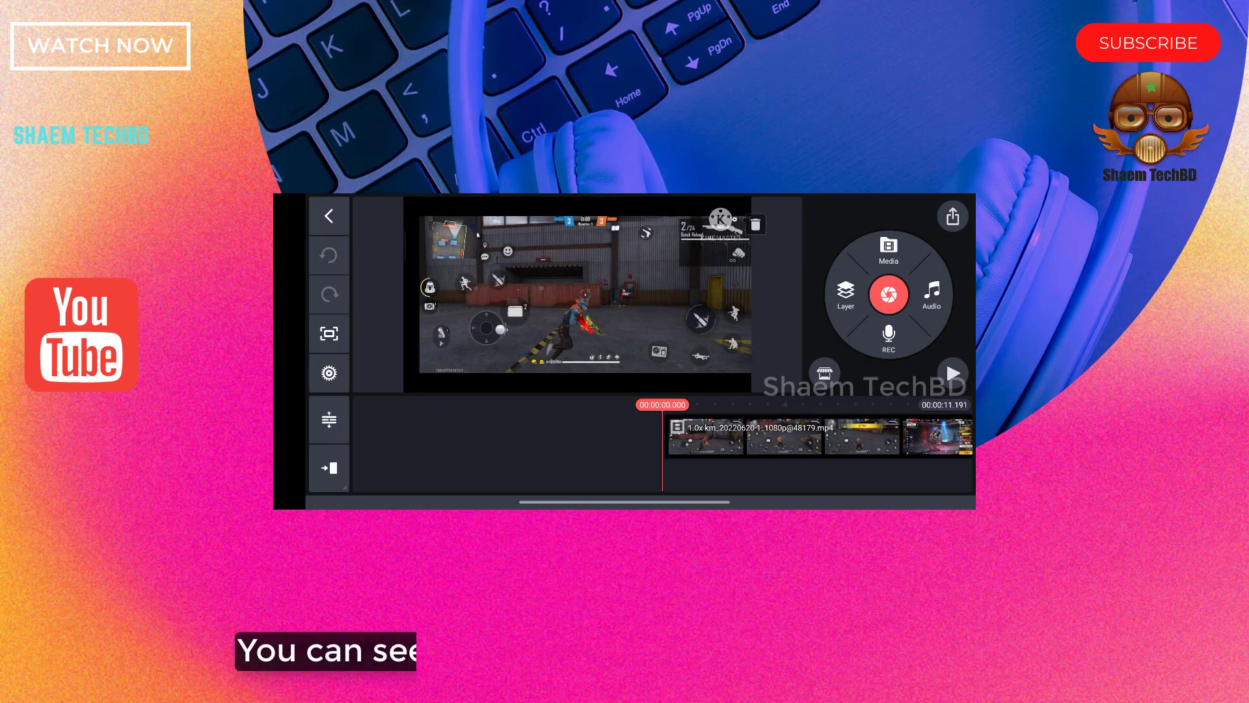
click(951, 216)
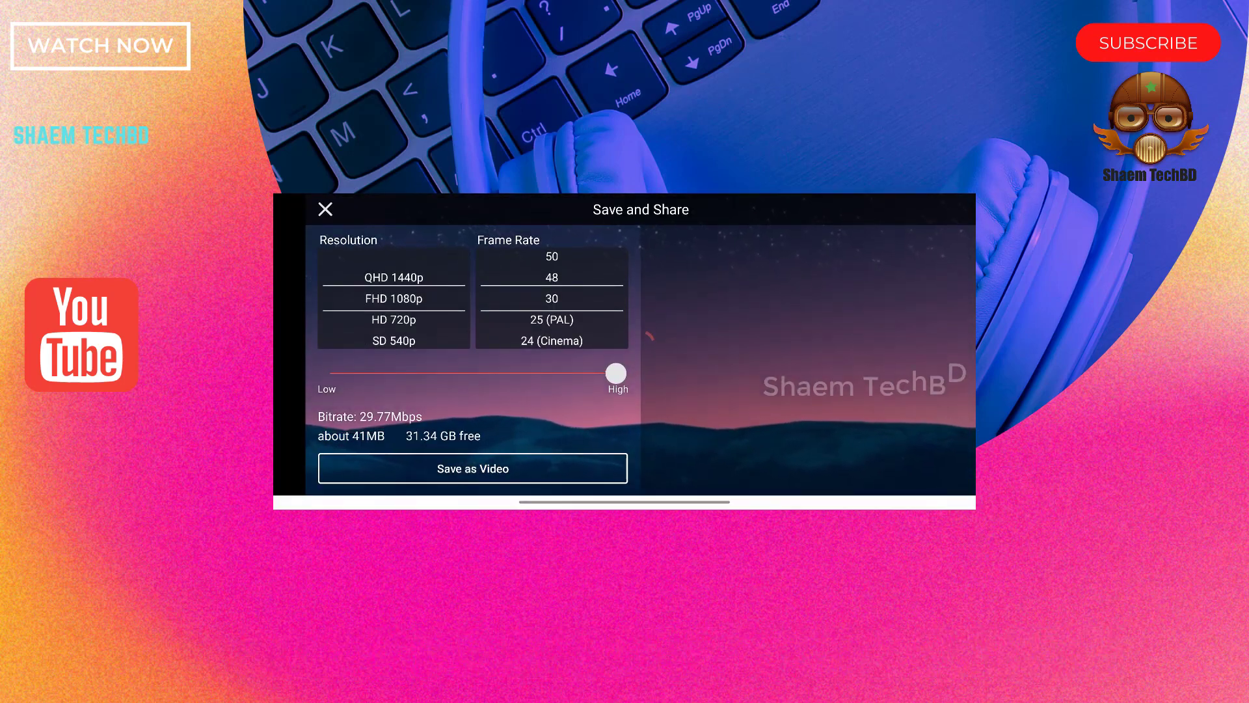
Step: Start exporting the project with Save as Video
click(471, 467)
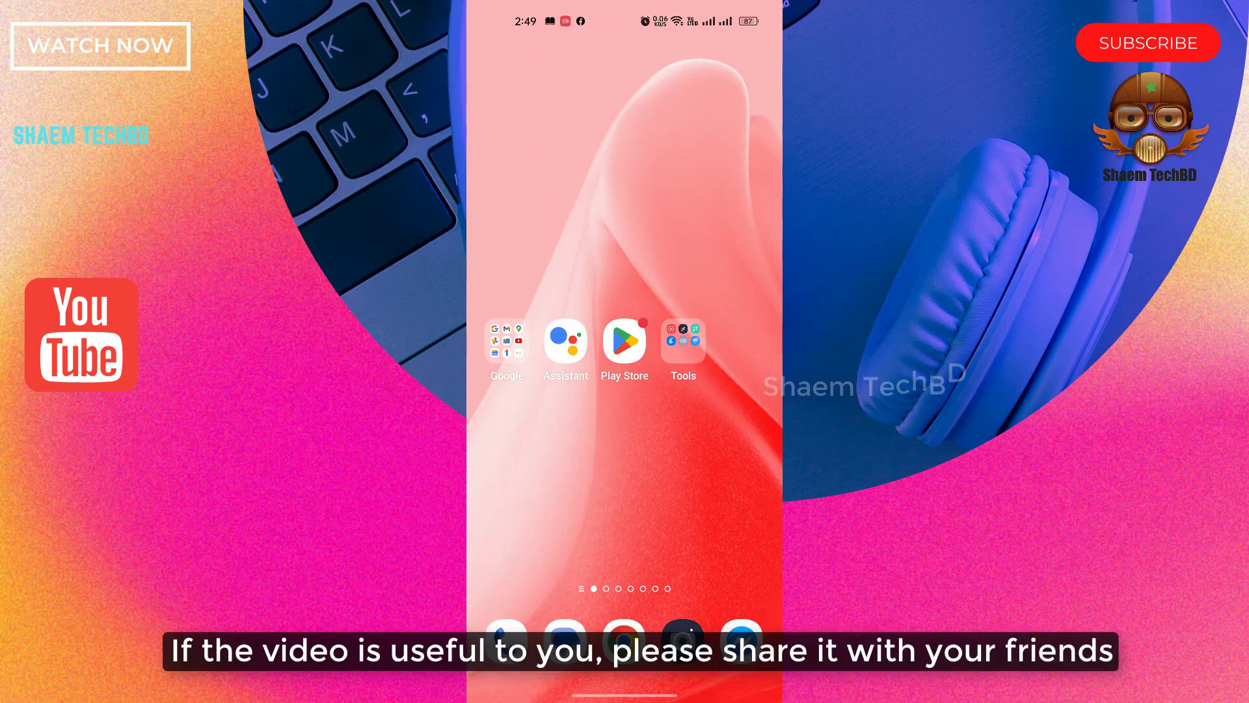
Step: Swipe up on the home screen to show the app drawer
scroll(up, 3)
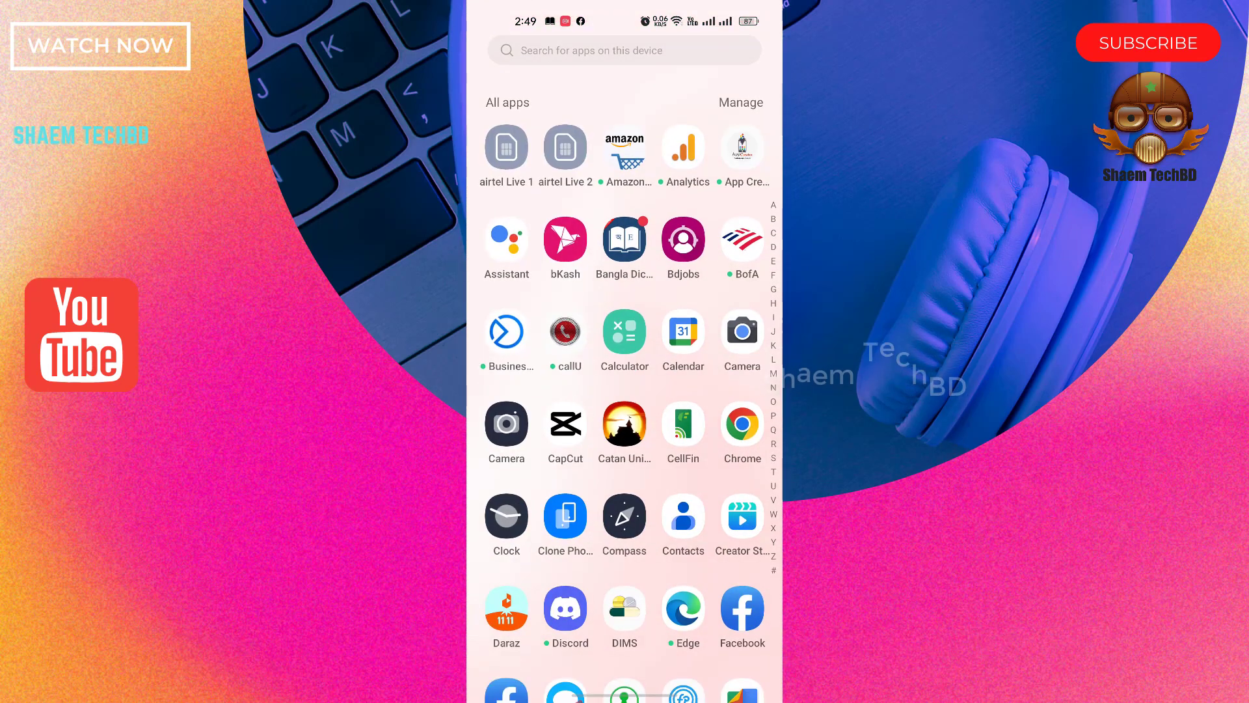